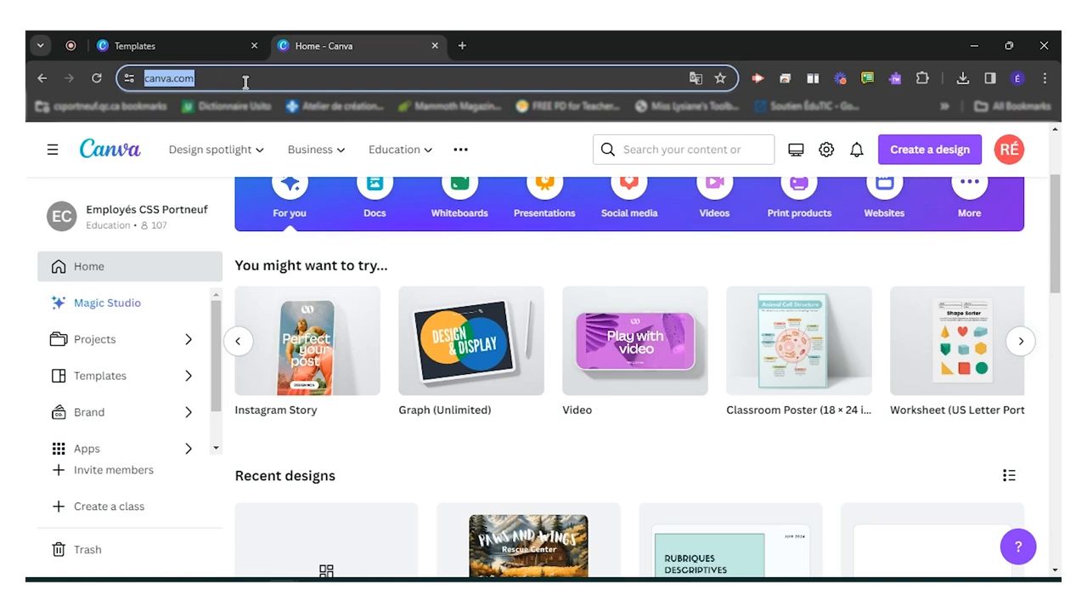
{"action": "mouse_move", "coordinate": [112, 243]}
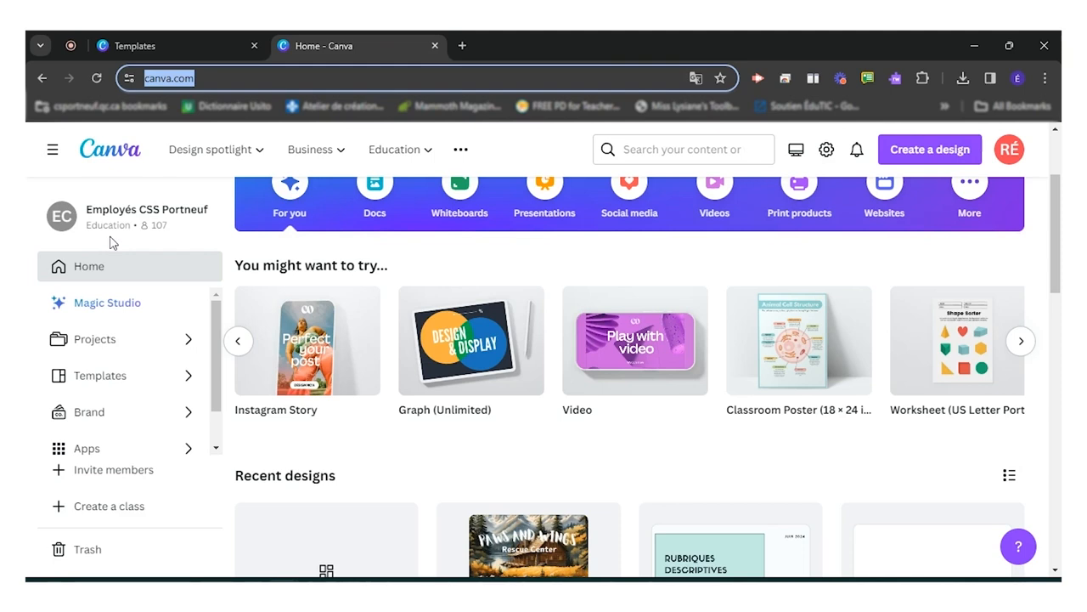
Browse the suggested design carousel and start a blank Classroom Poster (18 × 24 in).
{"action": "scroll", "scroll_direction": "up", "scroll_amount": 3}
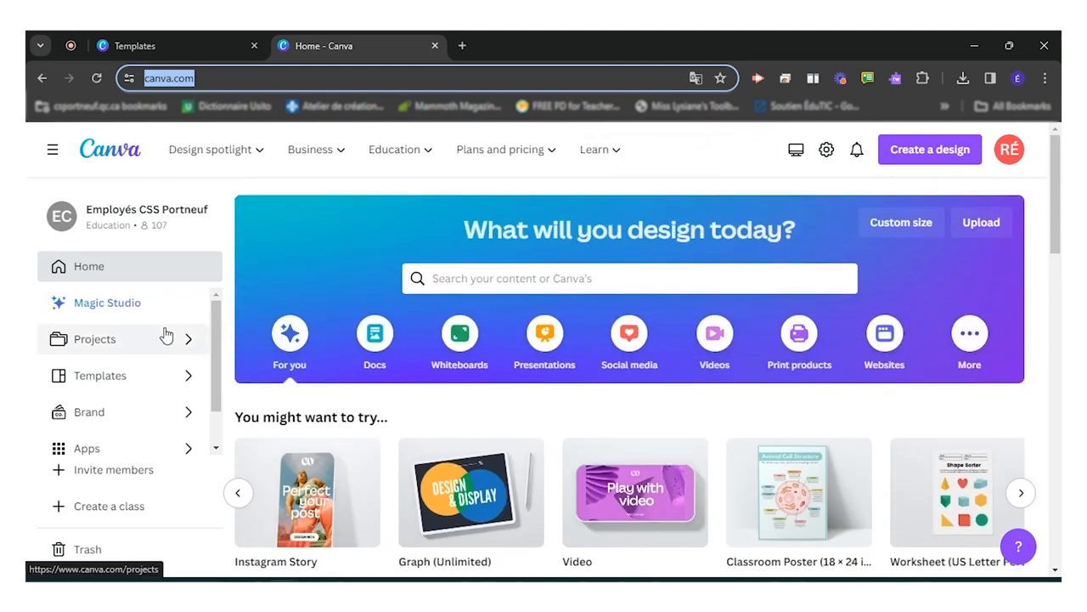
{"action": "scroll", "scroll_direction": "down", "scroll_amount": 3}
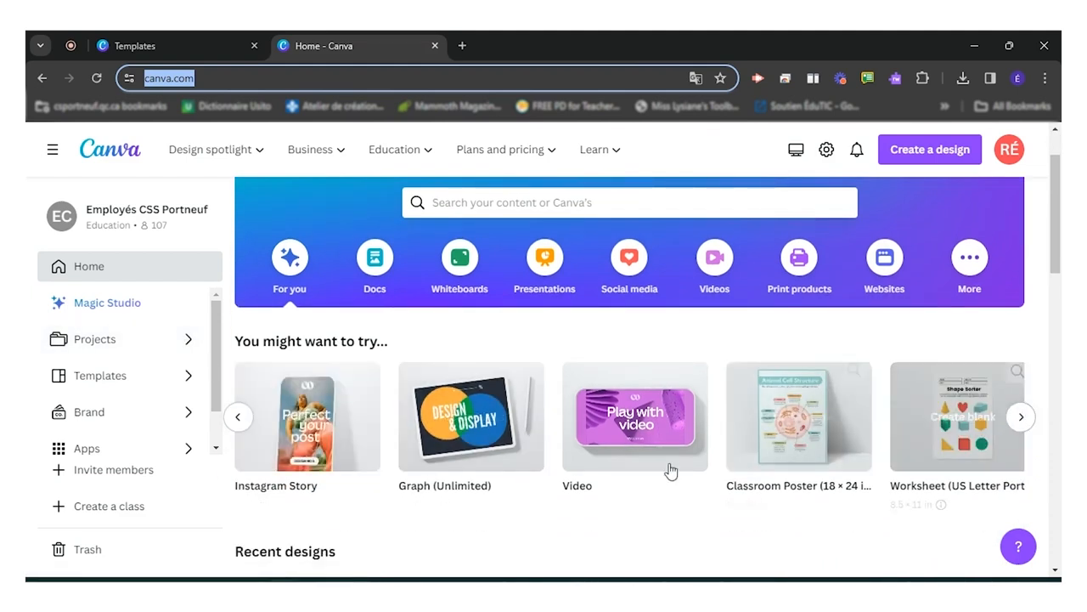
{"action": "left_click", "coordinate": [1020, 416]}
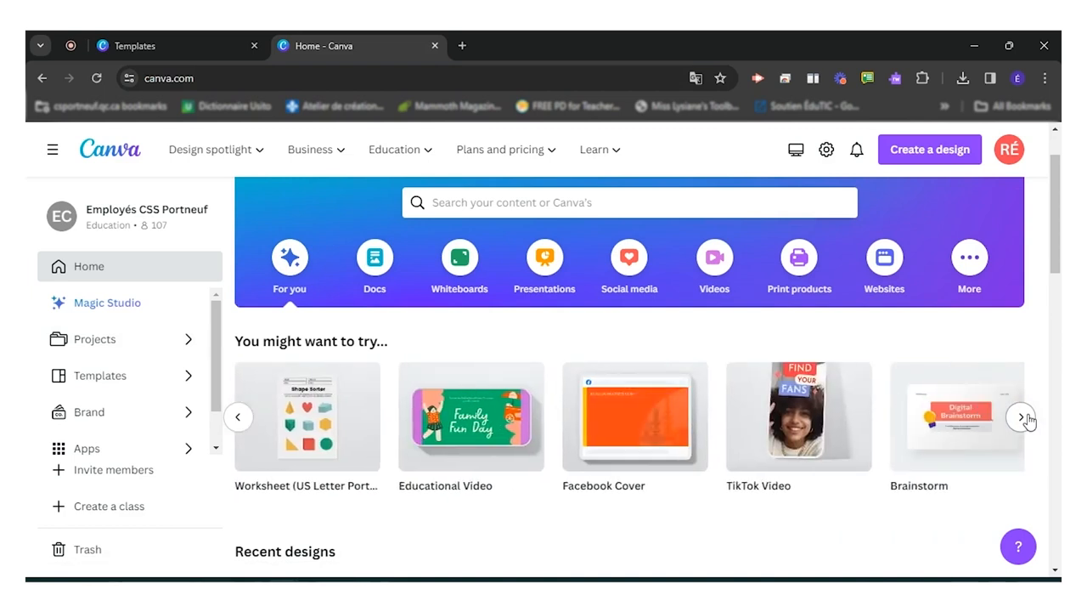
{"action": "left_click", "coordinate": [1020, 418]}
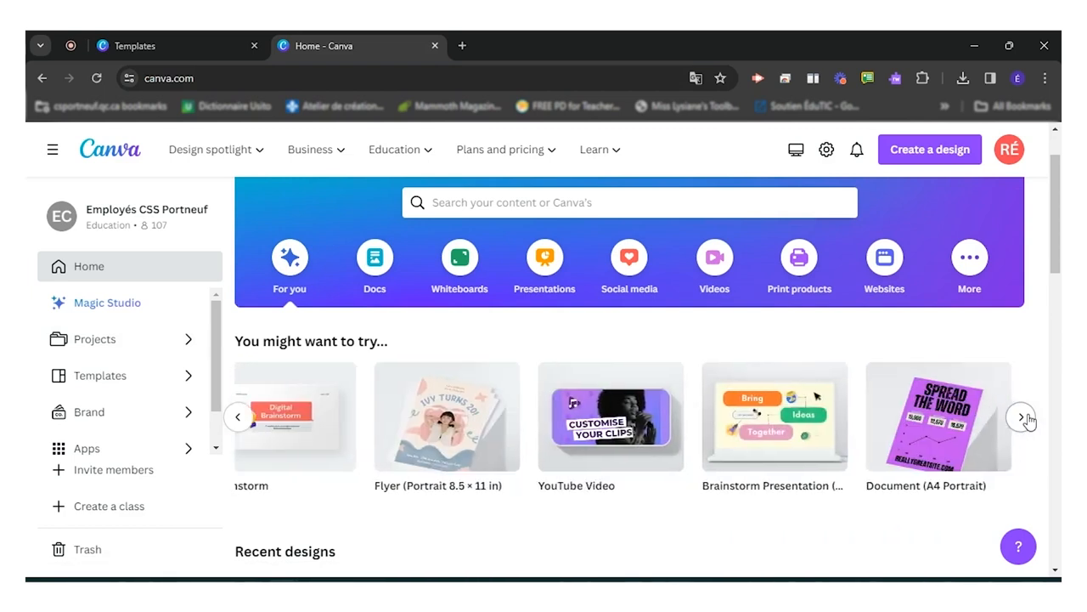
{"action": "left_click", "coordinate": [1021, 416]}
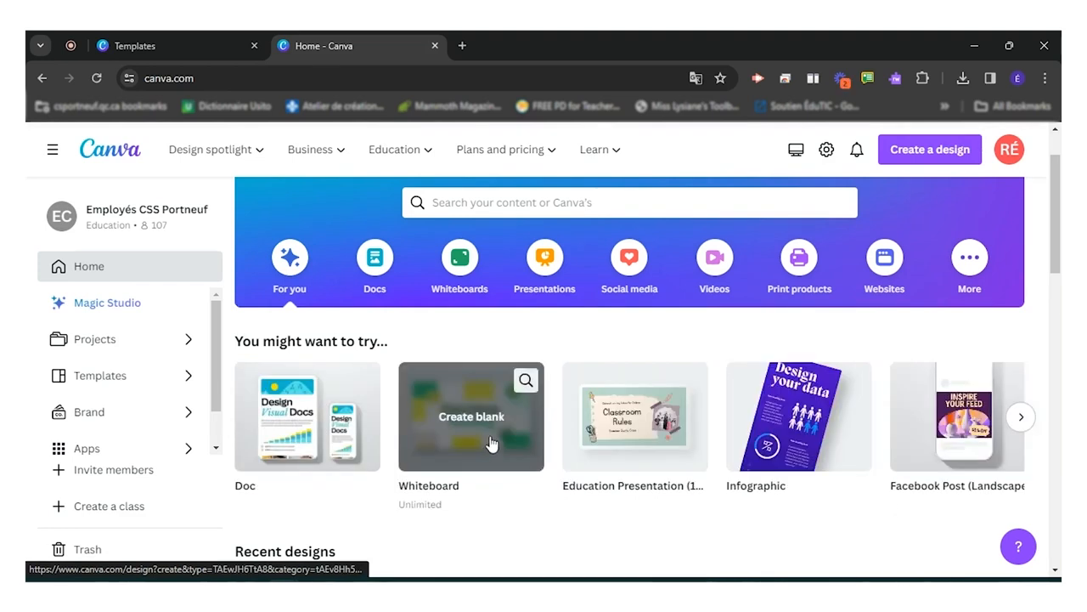
{"action": "mouse_move", "coordinate": [1023, 416]}
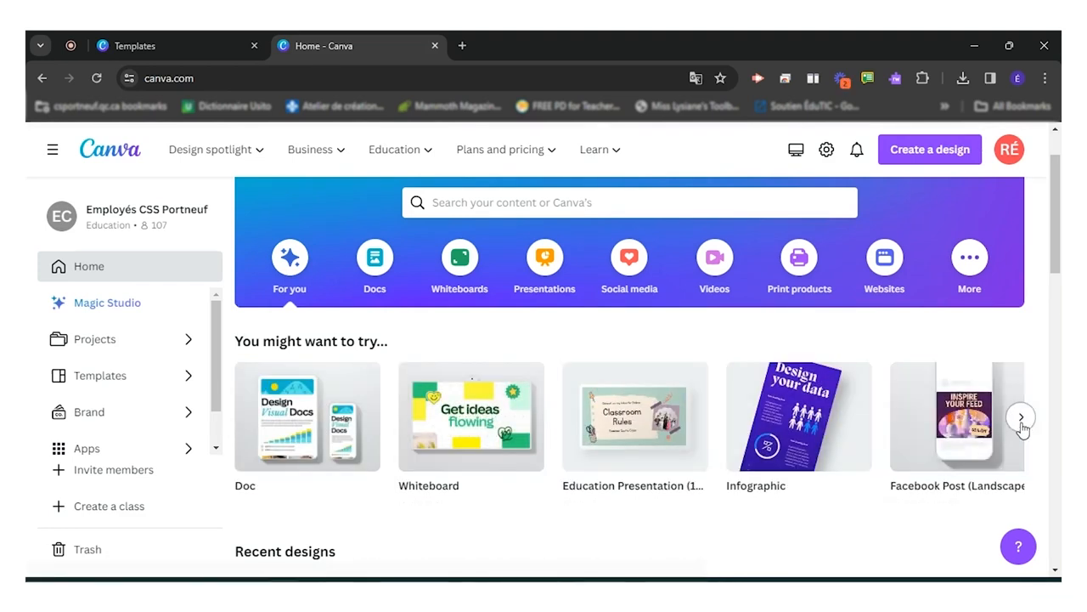
{"action": "left_click", "coordinate": [1023, 417]}
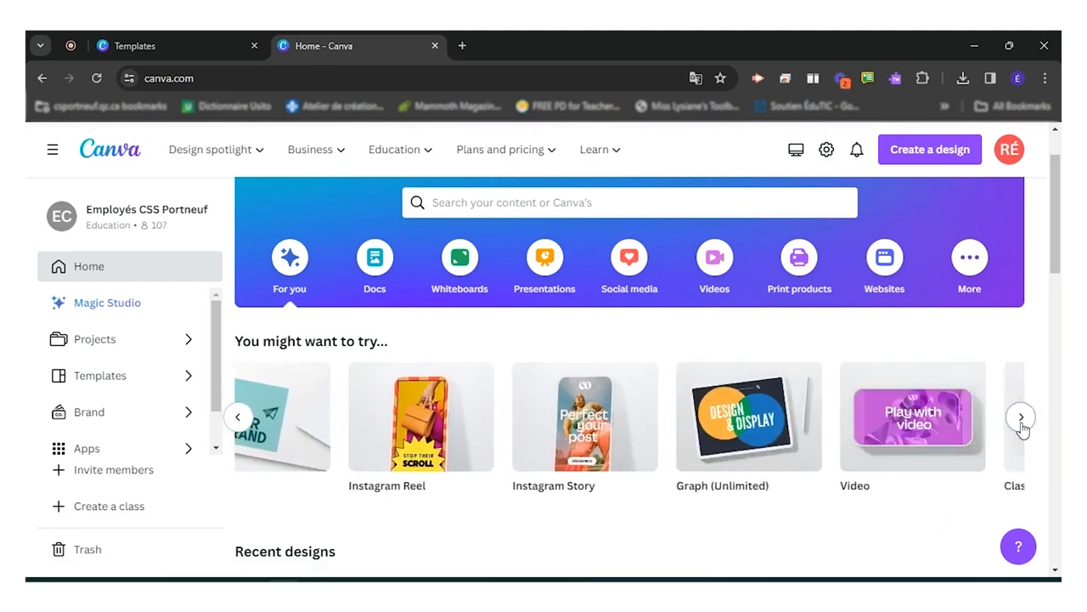
{"action": "left_click", "coordinate": [1022, 416]}
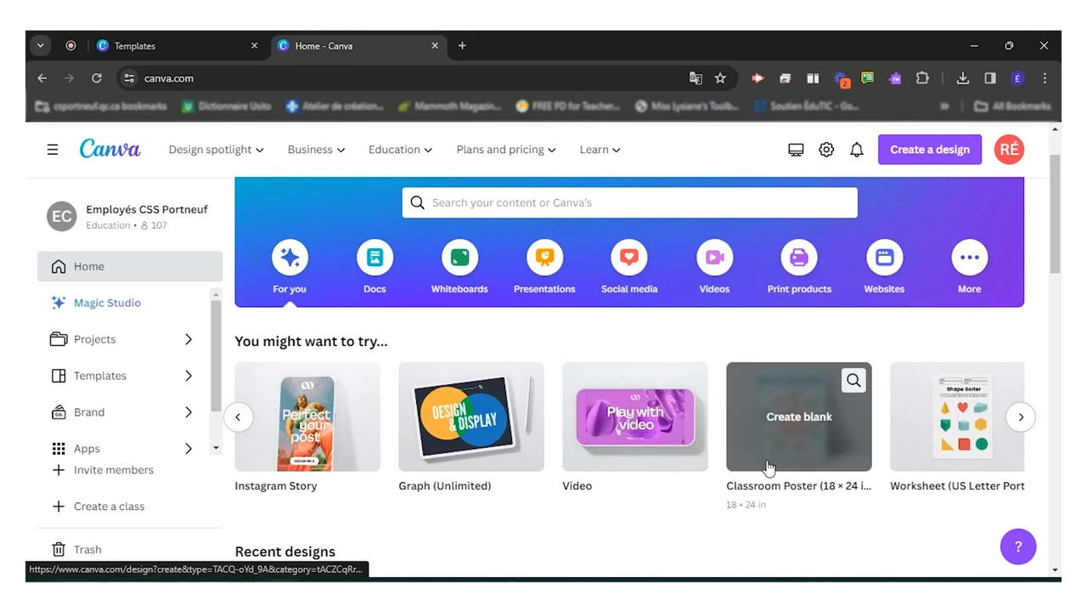
{"action": "left_click", "coordinate": [798, 416]}
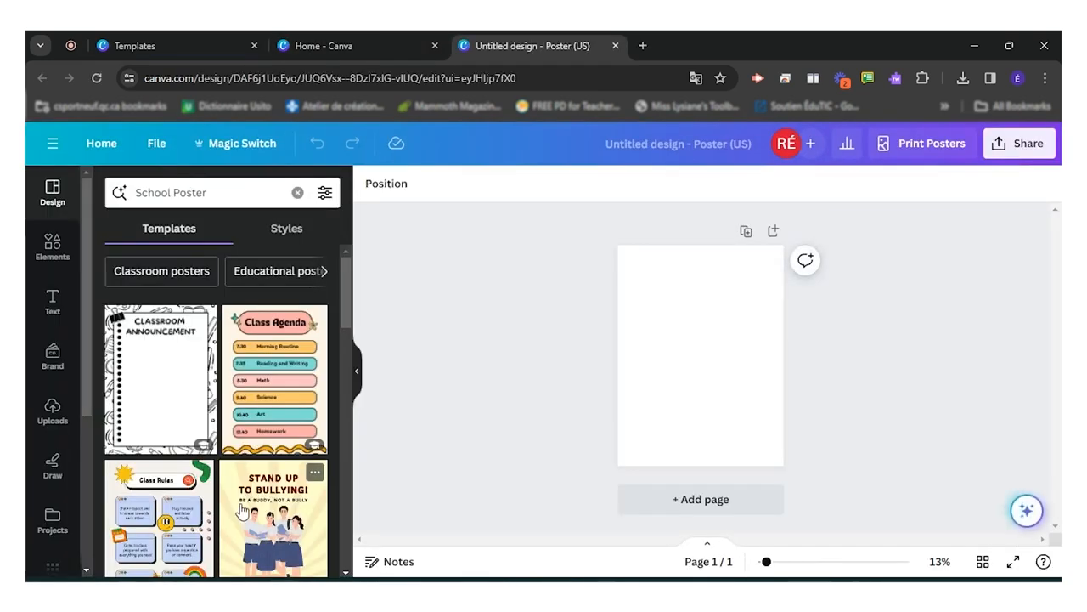
Apply the black-and-white Classroom Announcement template, giving the poster its doodle border.
{"action": "left_click", "coordinate": [160, 377]}
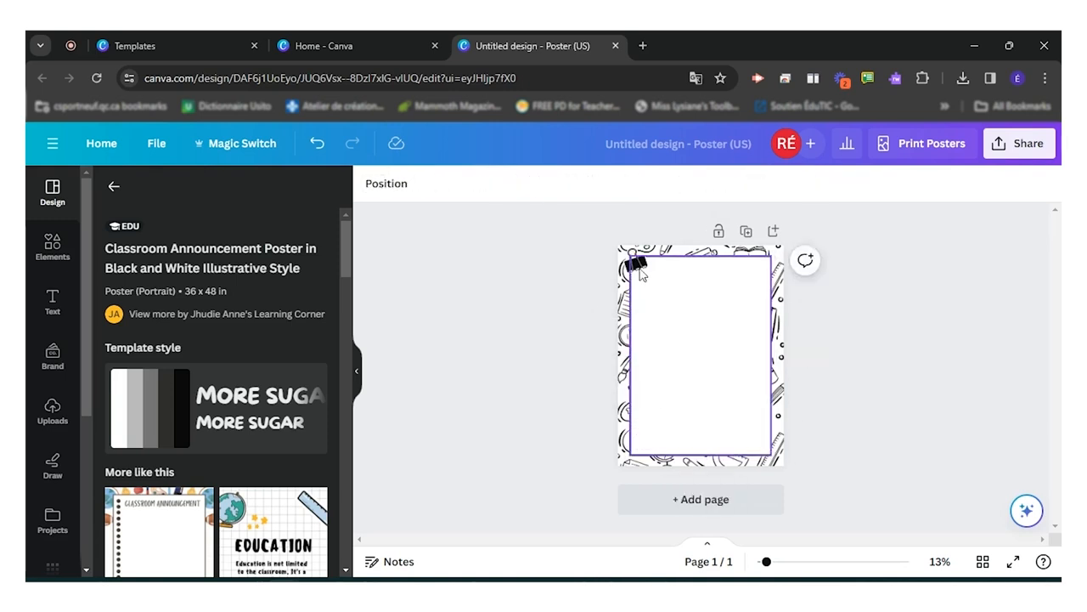
{"action": "left_click", "coordinate": [561, 423]}
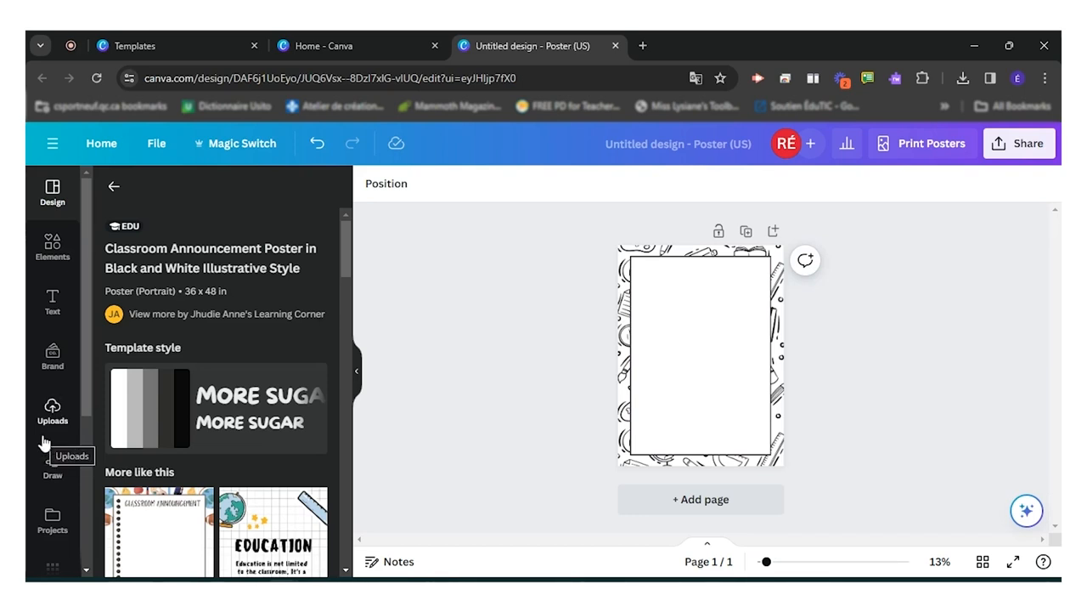
{"action": "mouse_move", "coordinate": [44, 435]}
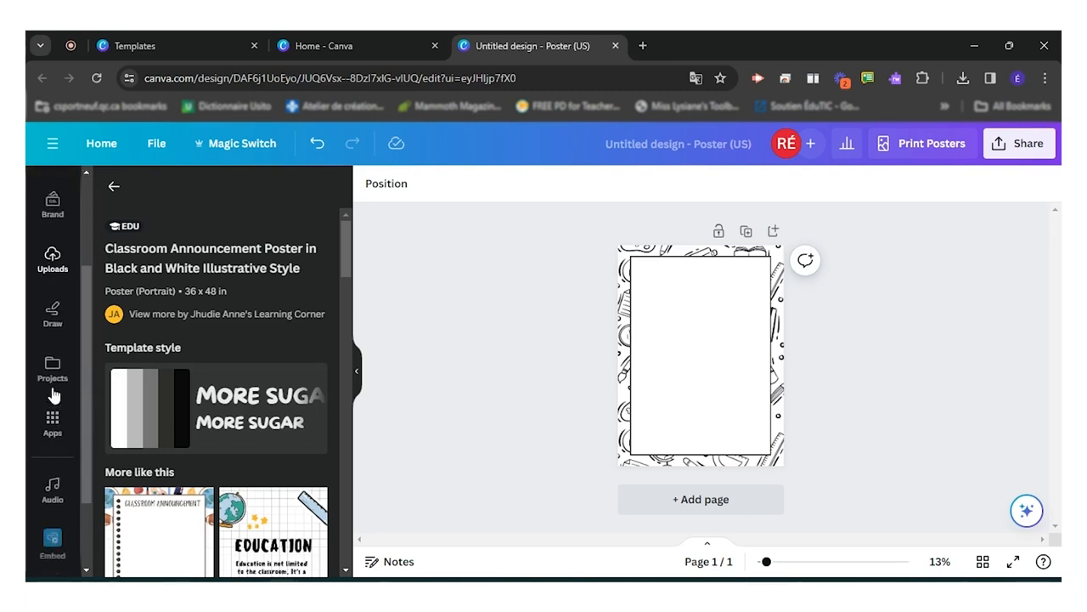
{"action": "scroll", "scroll_direction": "down", "scroll_amount": 3}
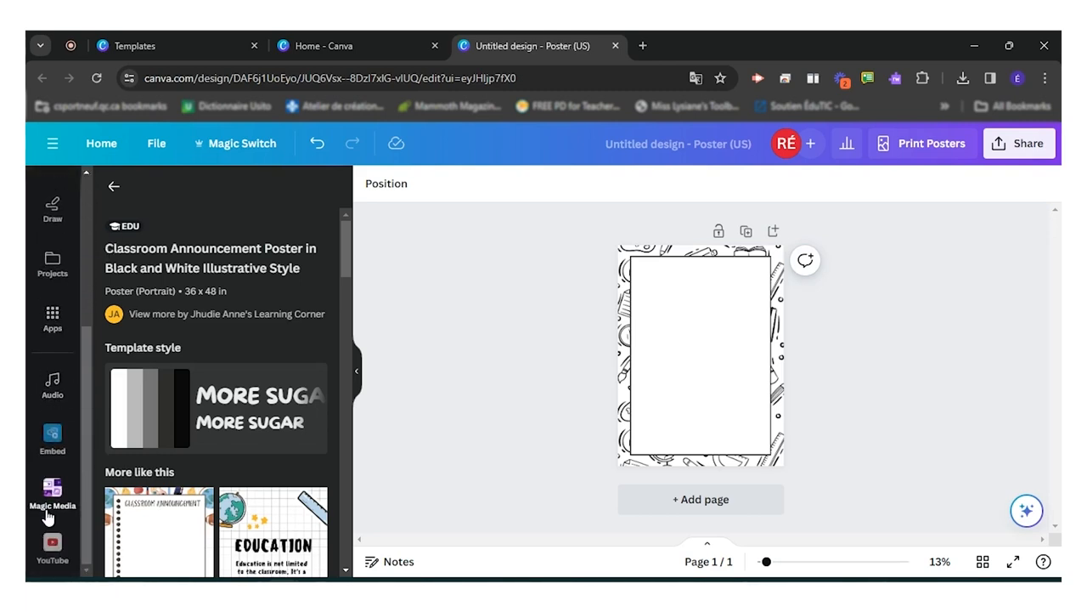
In Magic Media, enter the prompt 'Dolphin eating chips in a boat.'.
{"action": "left_click", "coordinate": [51, 492]}
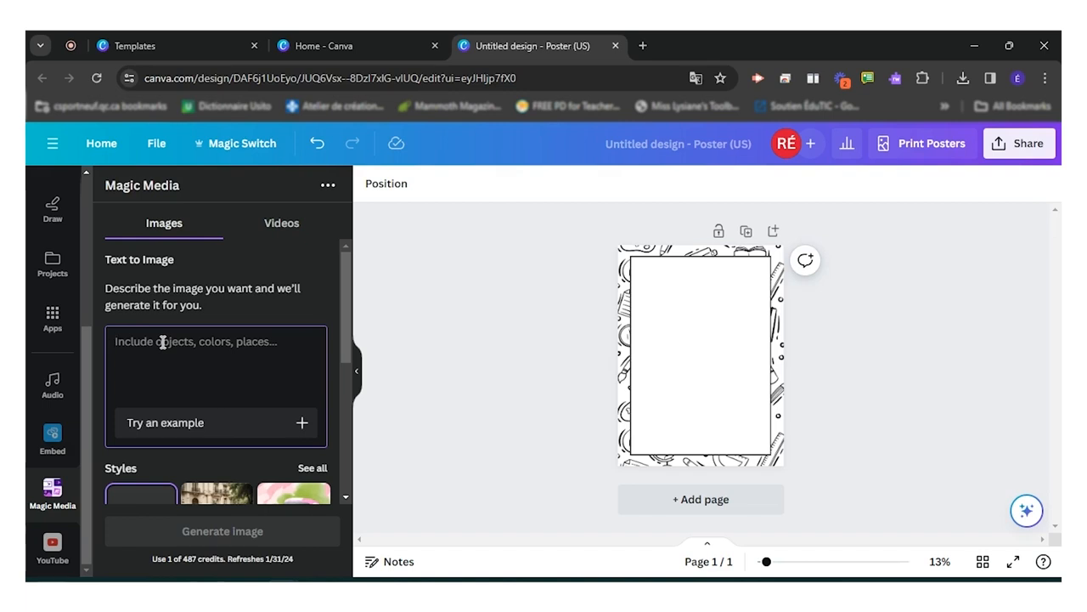
{"action": "type", "text": "D"}
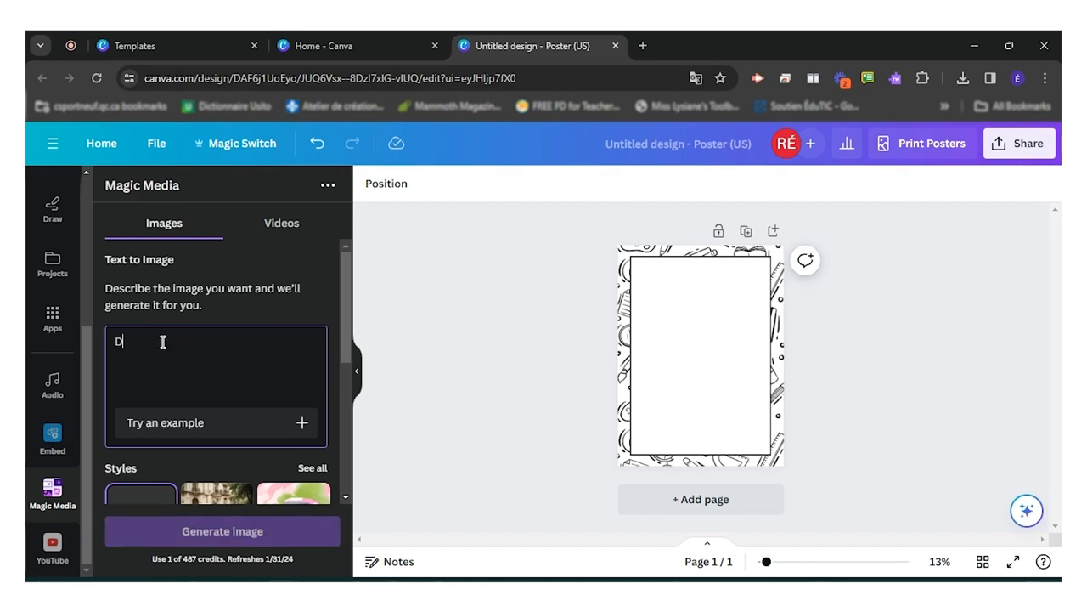
{"action": "type", "text": "olphin"}
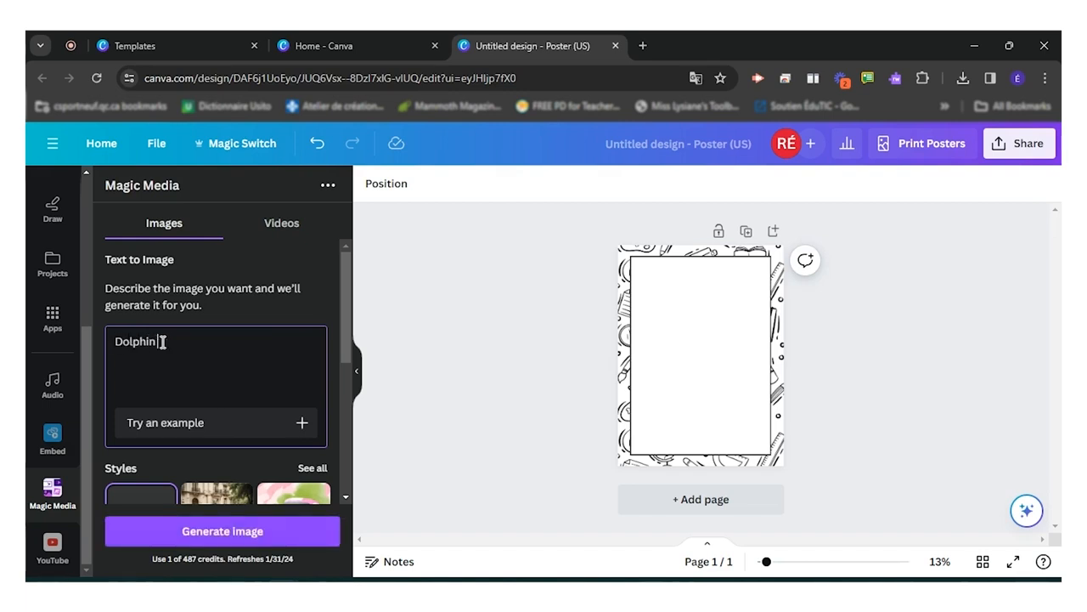
{"action": "type", "text": "eating chi"}
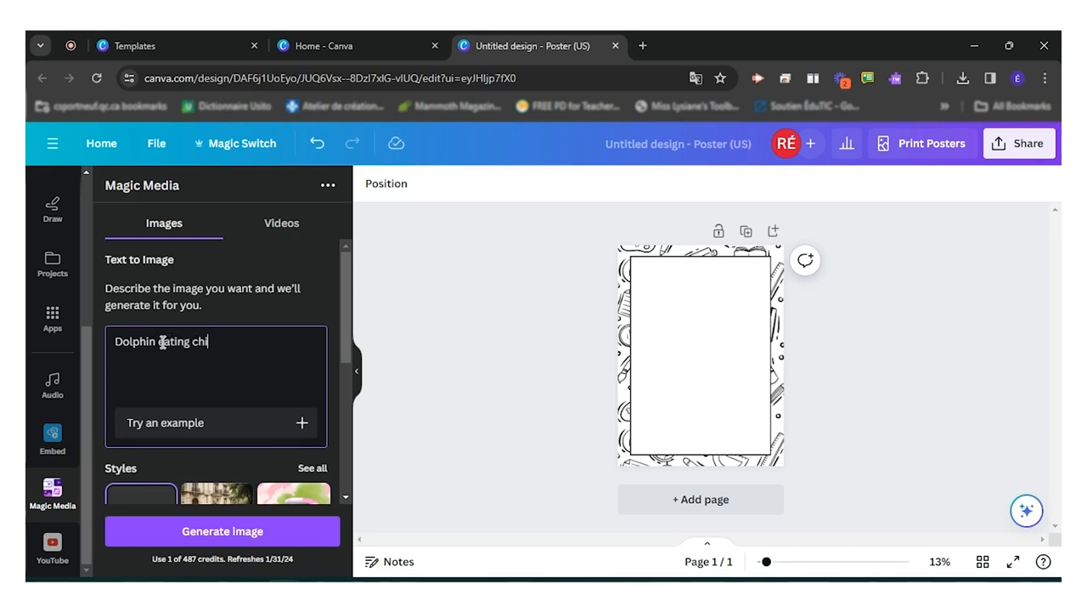
{"action": "type", "text": "ps in"}
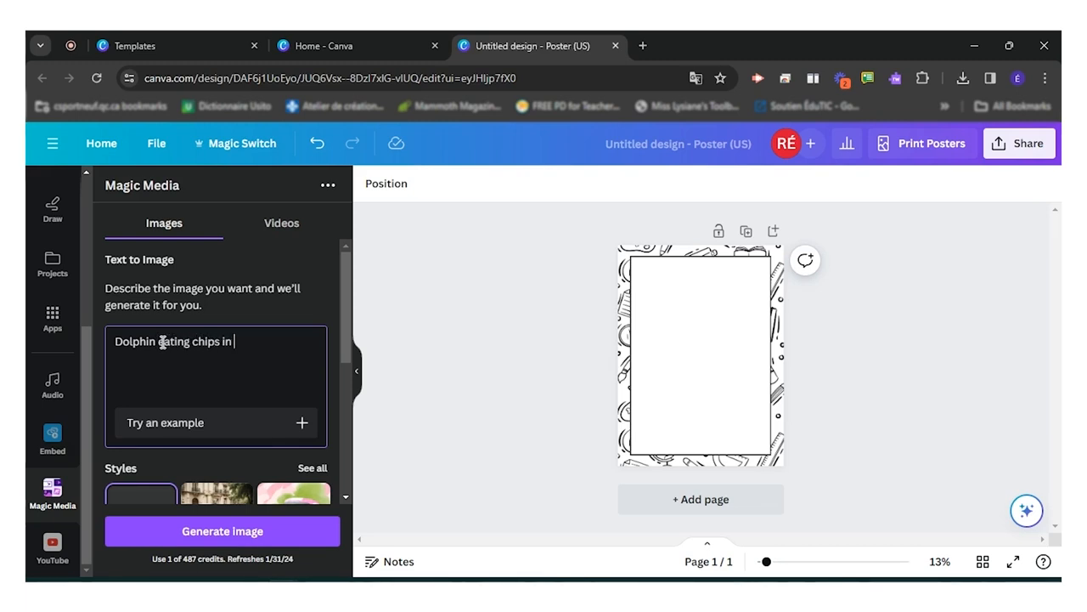
{"action": "type", "text": "a"}
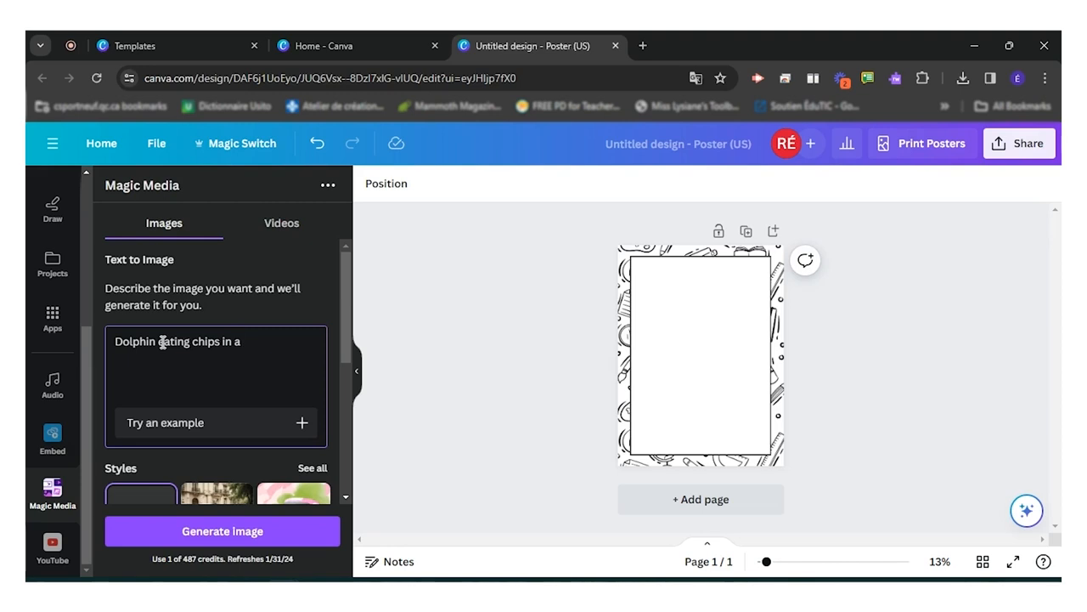
{"action": "type", "text": "boat."}
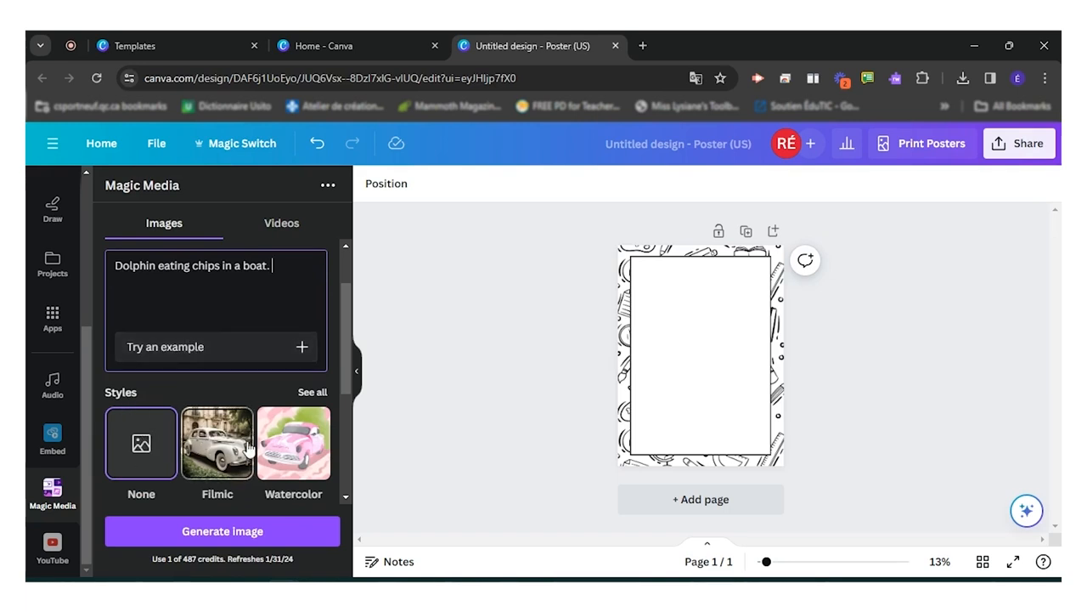
Choose the Filmic style and generate images from the dolphin prompt.
{"action": "scroll", "scroll_direction": "down", "scroll_amount": 3}
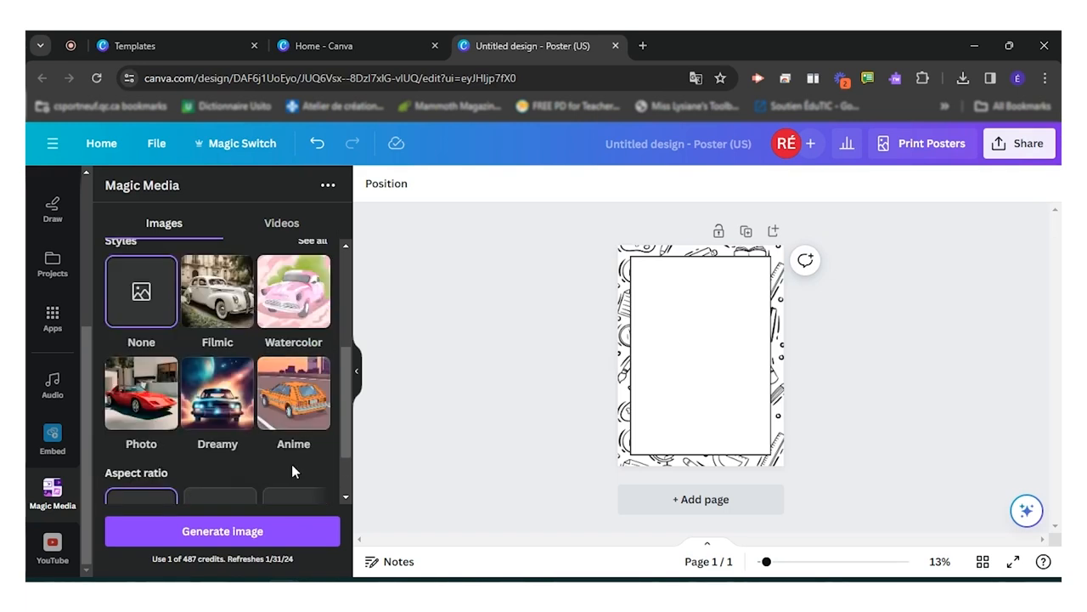
{"action": "scroll", "scroll_direction": "up", "scroll_amount": 3}
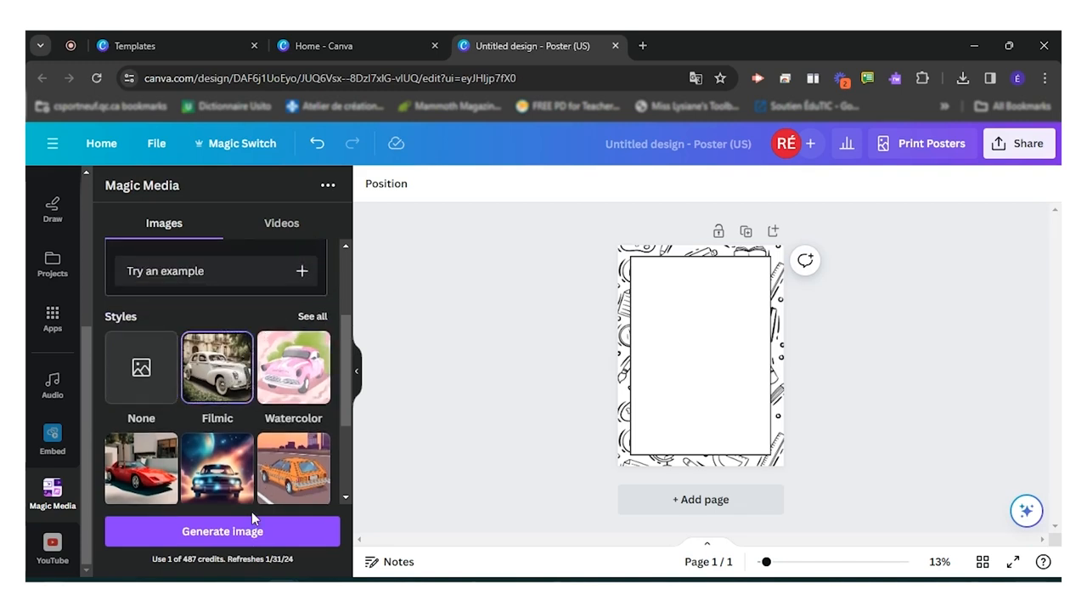
{"action": "left_click", "coordinate": [220, 531]}
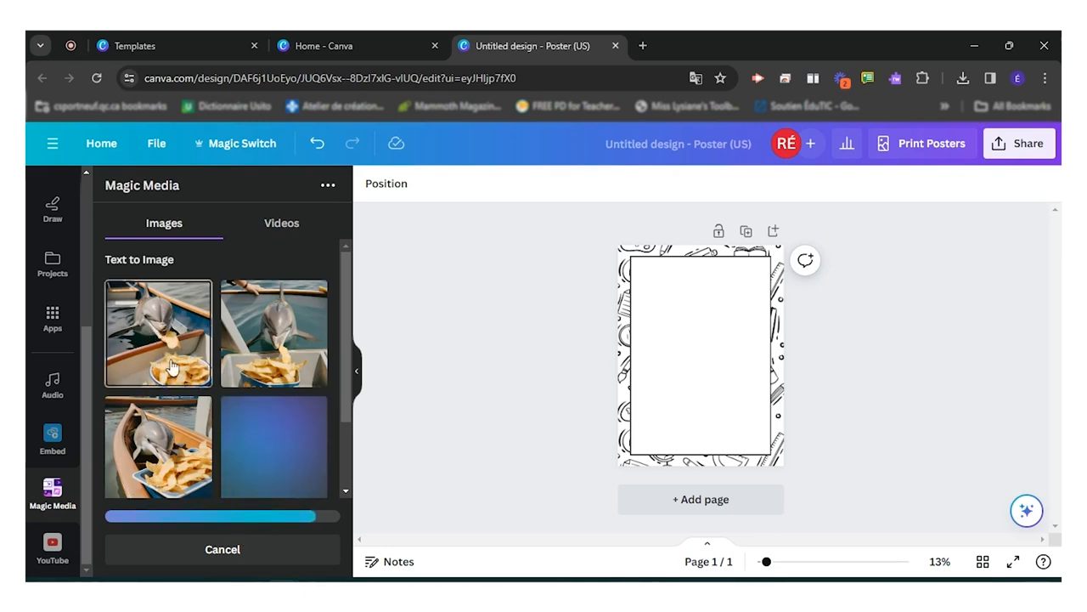
Place a dolphin-eating-chips image on the poster and size it to fit the upper part.
{"action": "left_click_drag", "start_coordinate": [156, 331], "coordinate": [523, 394]}
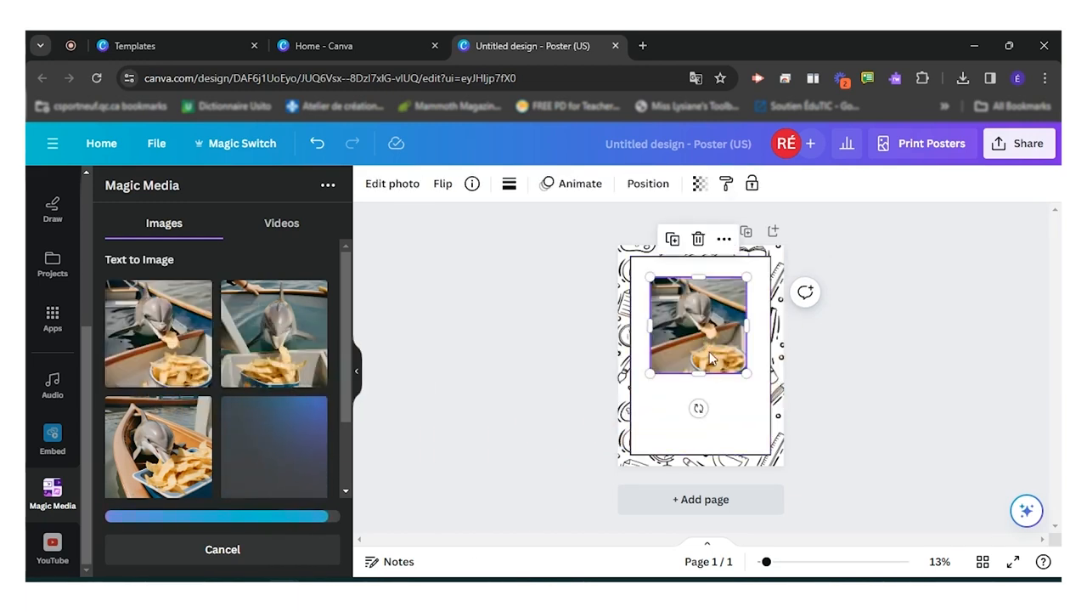
{"action": "left_click_drag", "start_coordinate": [697, 340], "coordinate": [727, 399]}
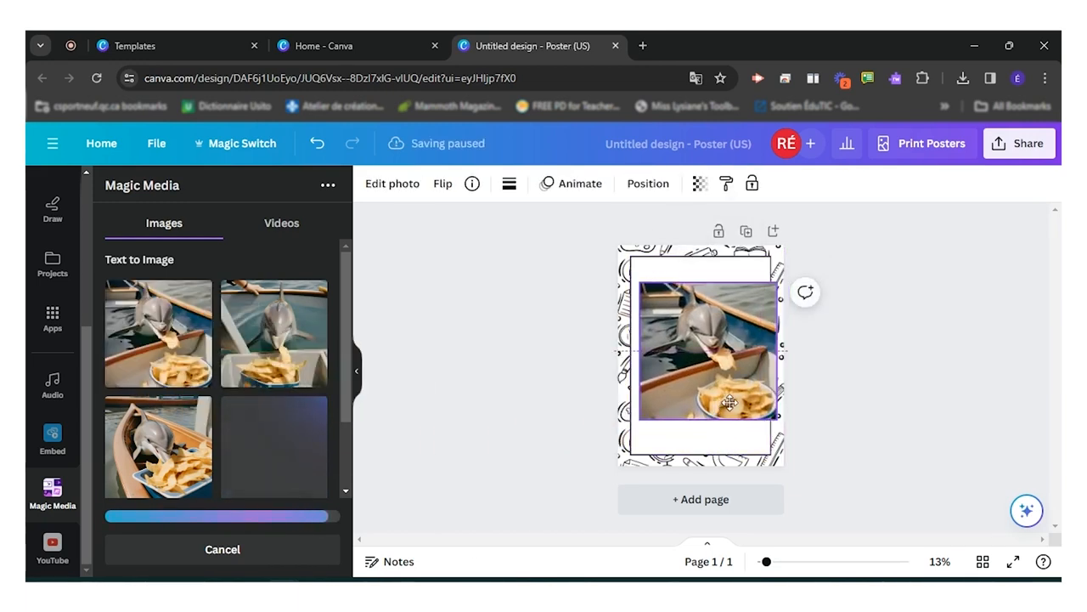
{"action": "left_click_drag", "start_coordinate": [731, 404], "coordinate": [727, 389]}
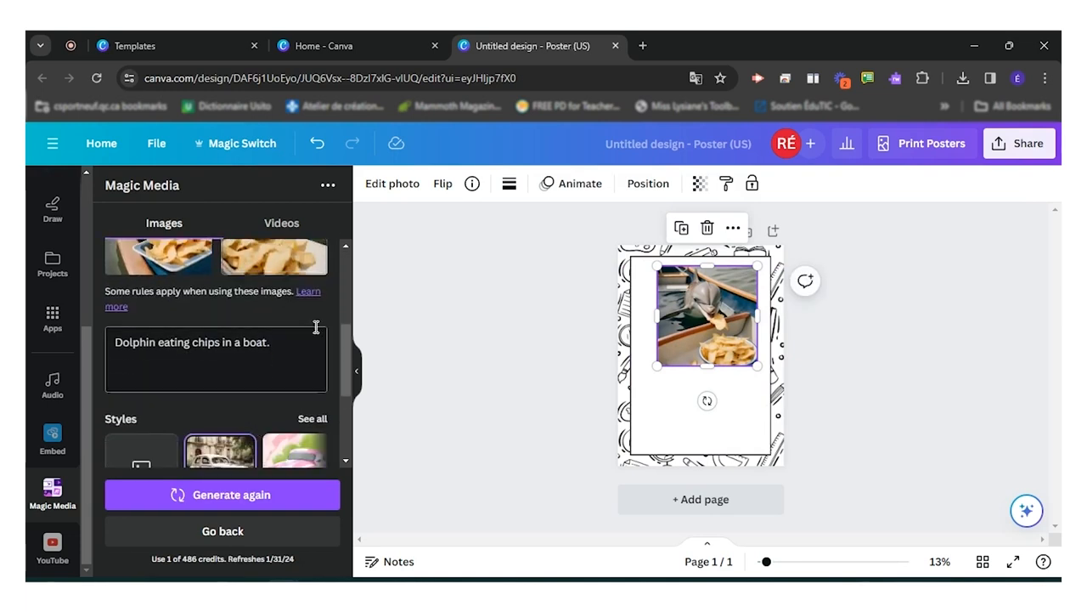
Change the prompt's 'boat' to 'car', pick a cartoon style and generate new images.
{"action": "double_click", "coordinate": [254, 341]}
{"action": "type", "text": "car"}
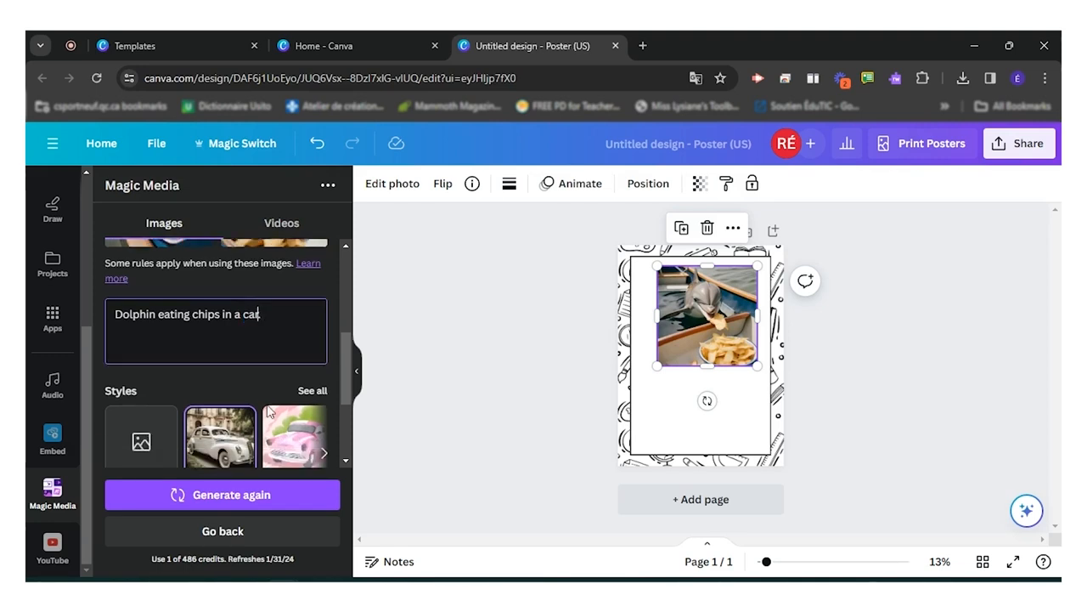
{"action": "left_click", "coordinate": [313, 389]}
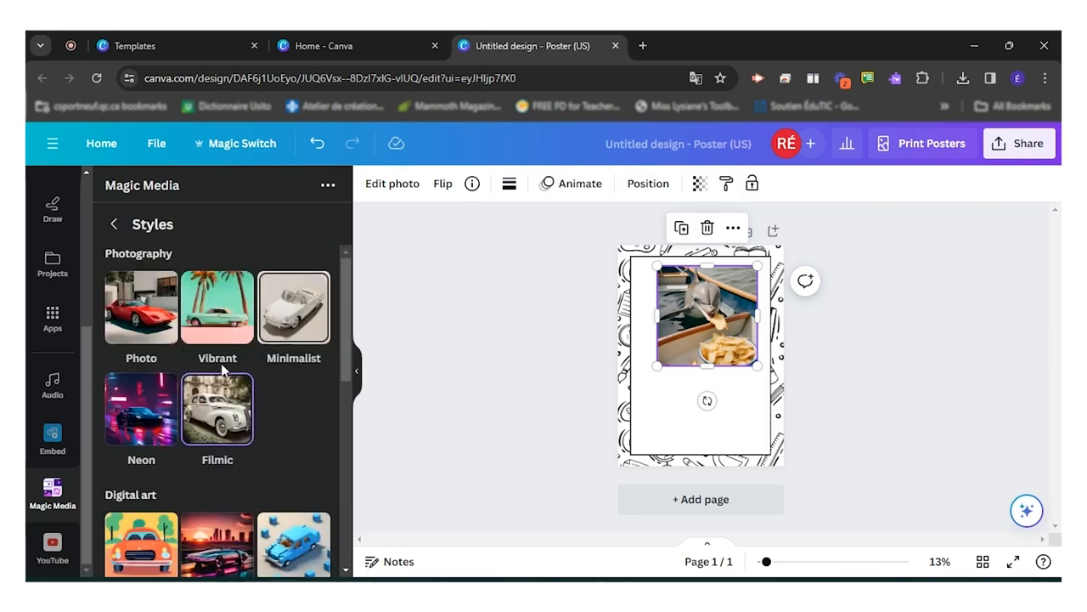
{"action": "scroll", "scroll_direction": "down", "scroll_amount": 3}
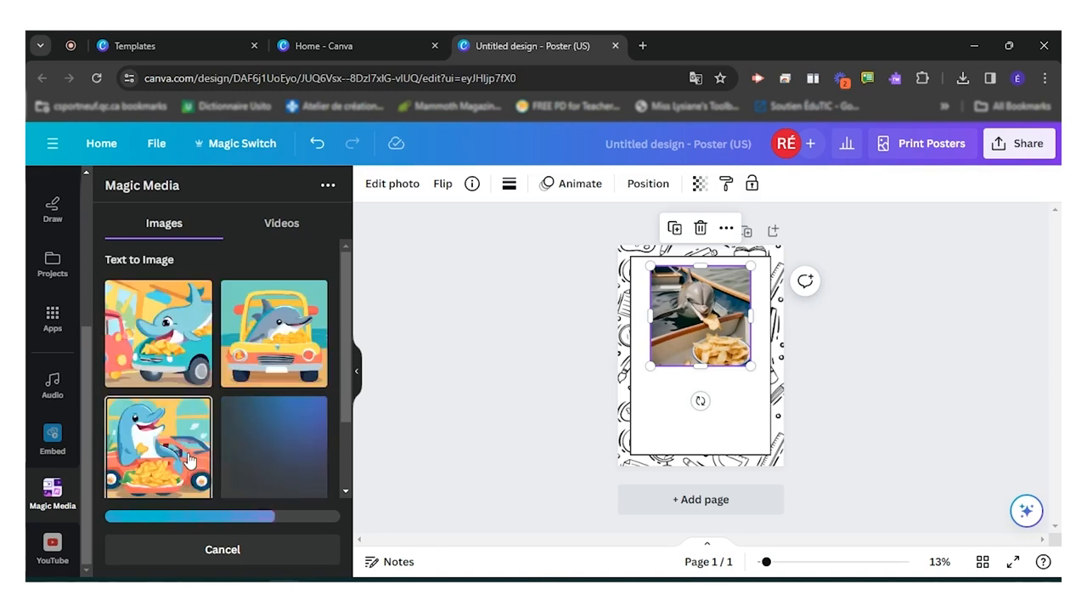
{"action": "left_click", "coordinate": [156, 445]}
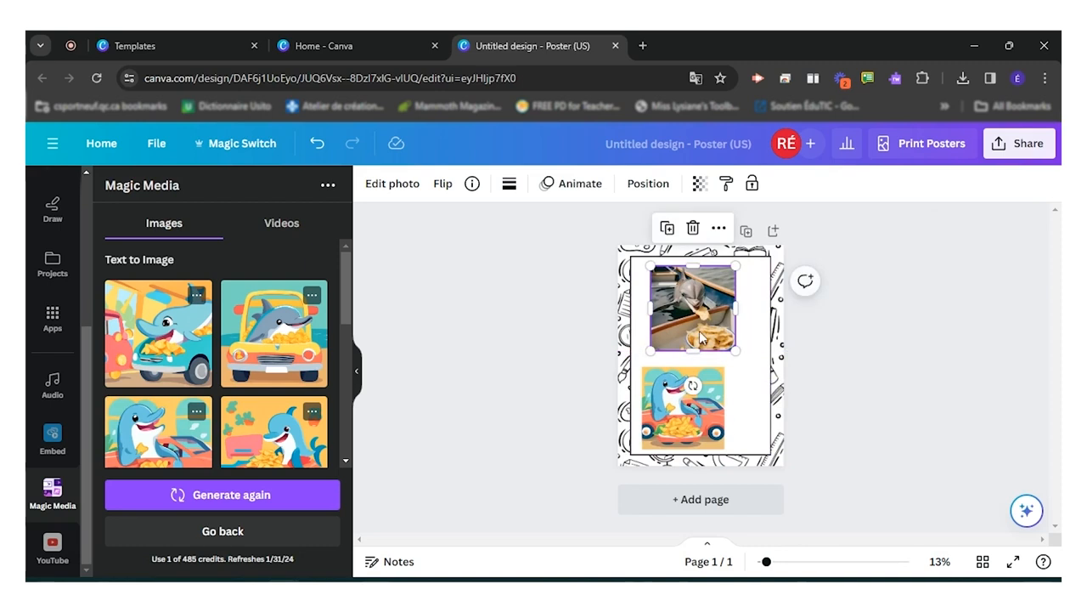
Add a cartoon dolphin-in-a-car image below the photo and bring up the Share options.
{"action": "left_click", "coordinate": [683, 408]}
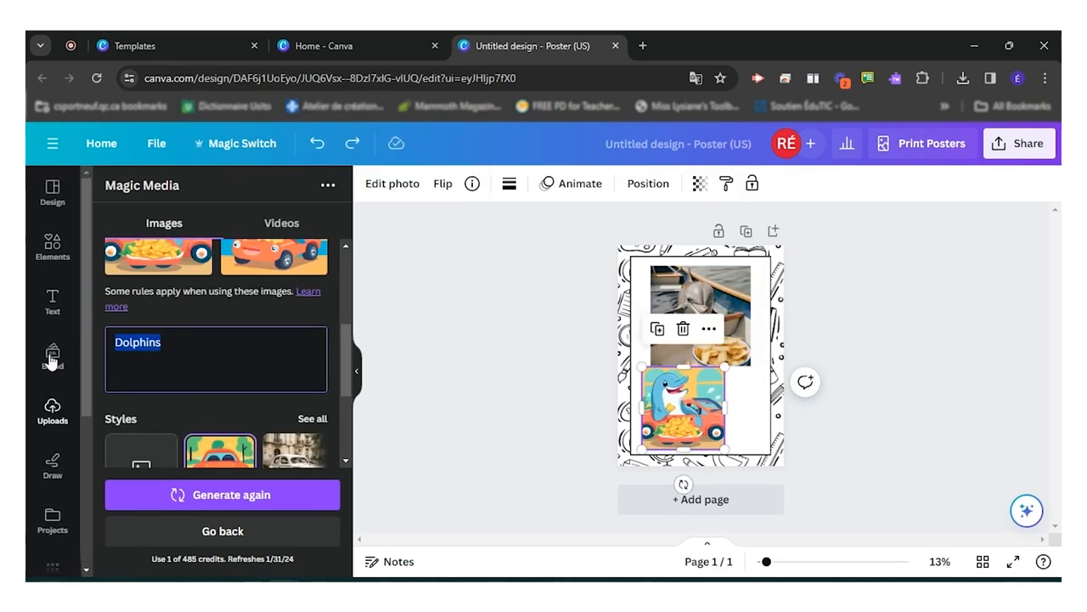
{"action": "left_click", "coordinate": [51, 303]}
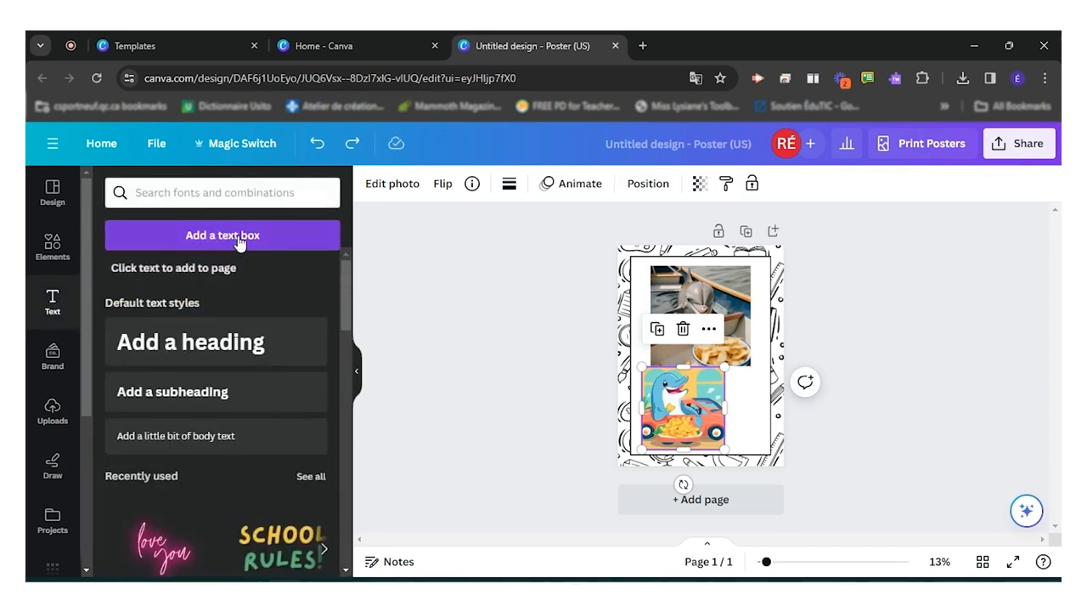
{"action": "left_click", "coordinate": [1019, 143]}
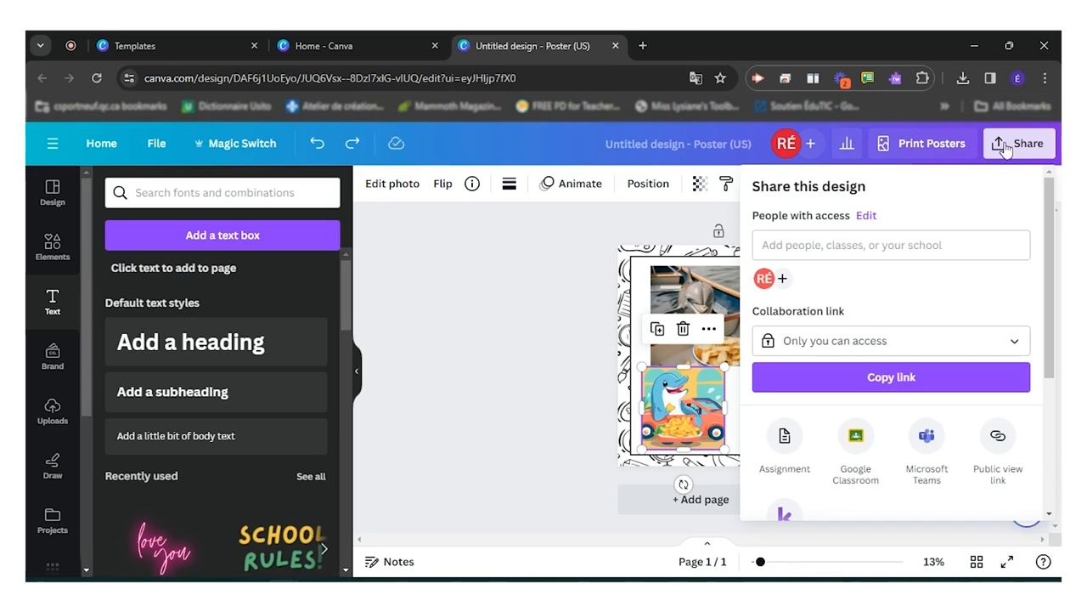
{"action": "mouse_move", "coordinate": [978, 194]}
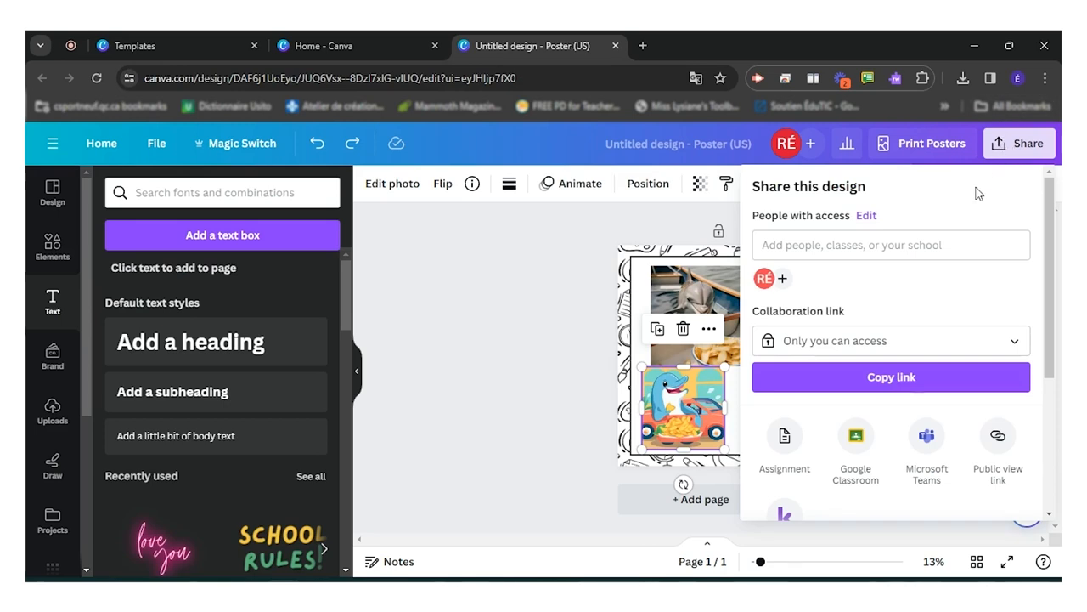
{"action": "scroll", "scroll_direction": "down", "scroll_amount": 3}
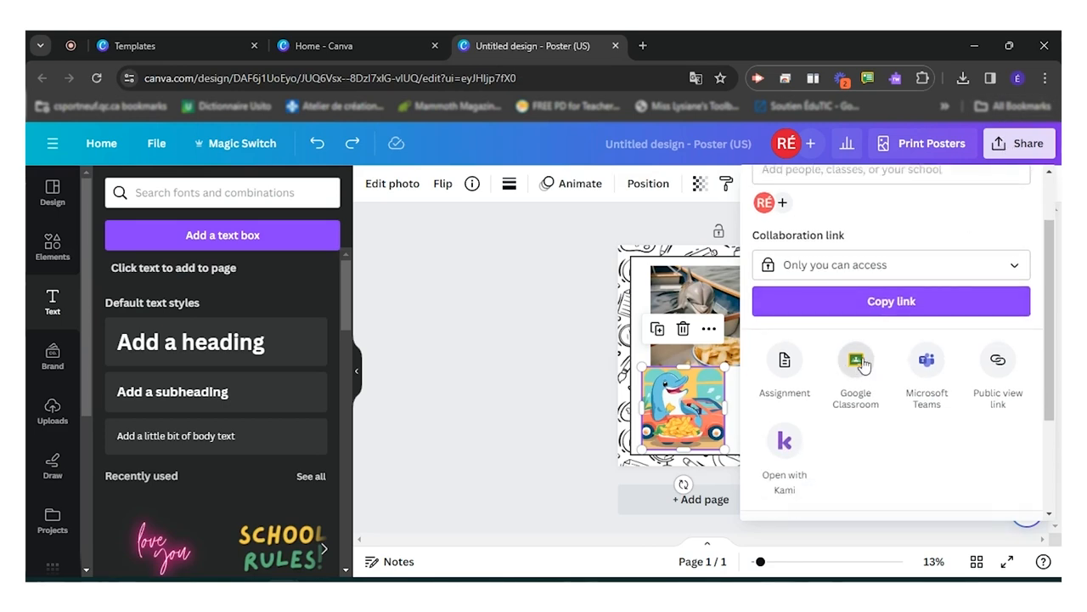
{"action": "mouse_move", "coordinate": [928, 365]}
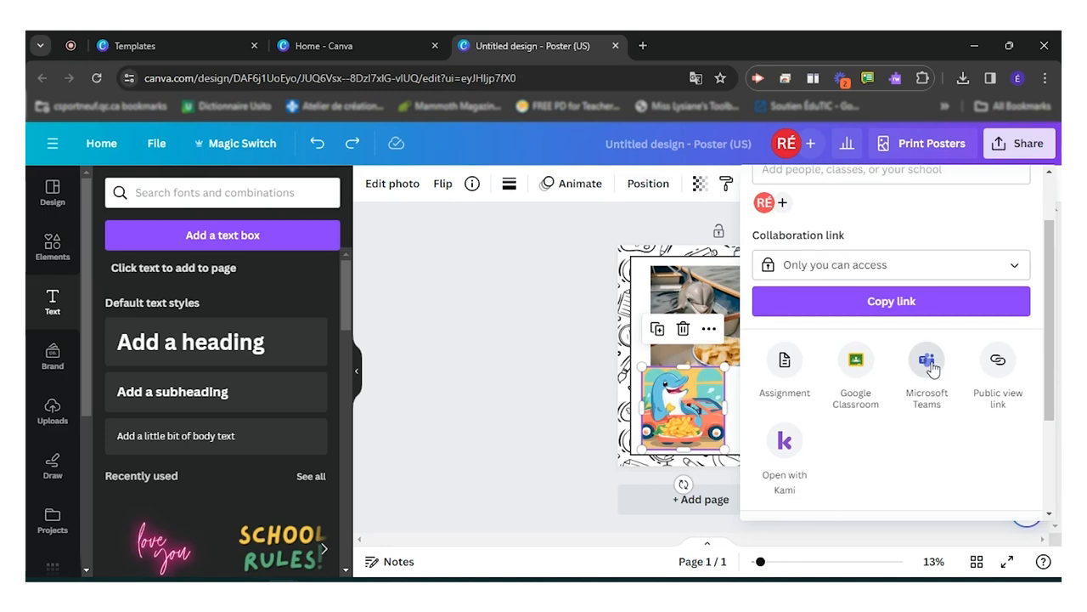
{"action": "mouse_move", "coordinate": [785, 360]}
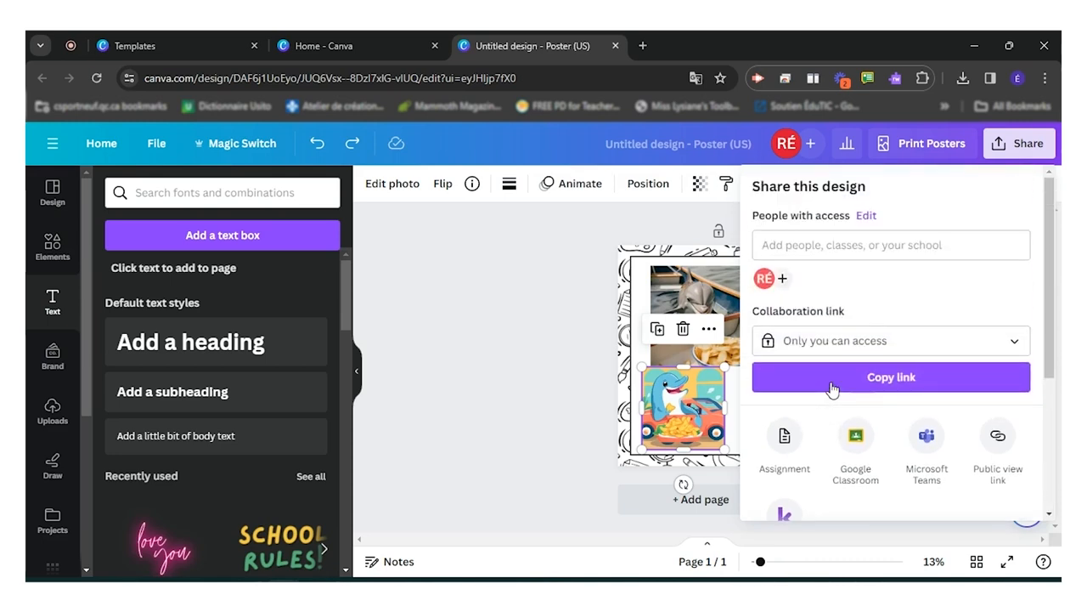
{"action": "scroll", "scroll_direction": "down", "scroll_amount": 3}
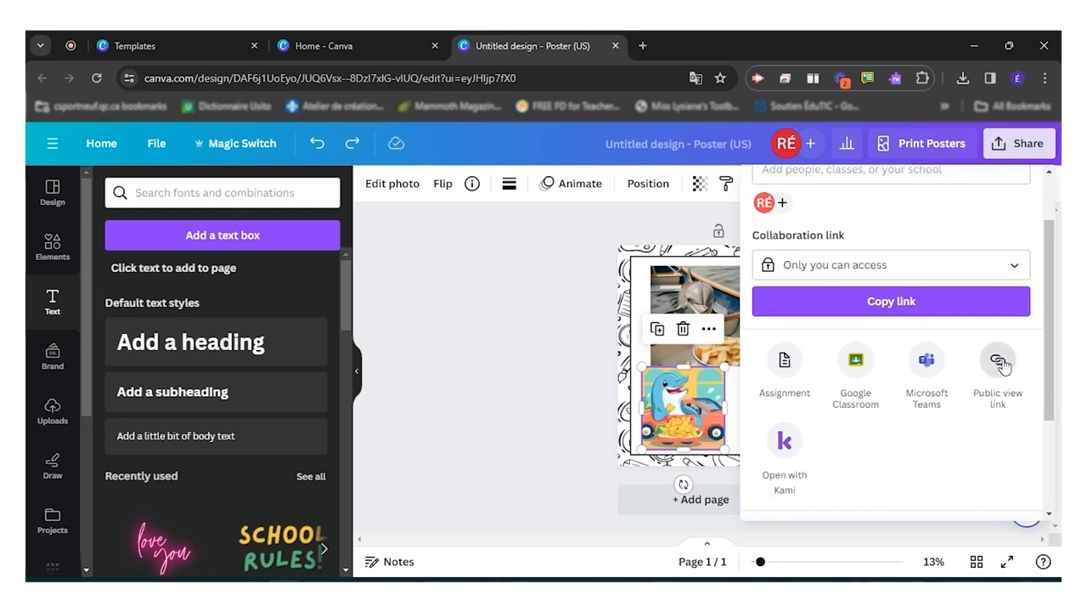
{"action": "mouse_move", "coordinate": [568, 559]}
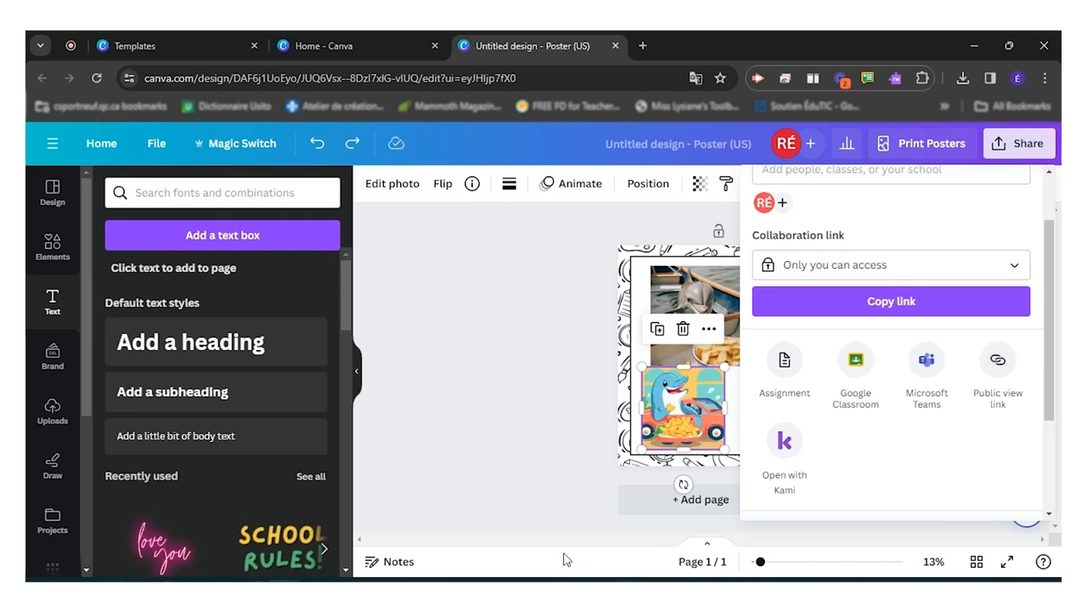